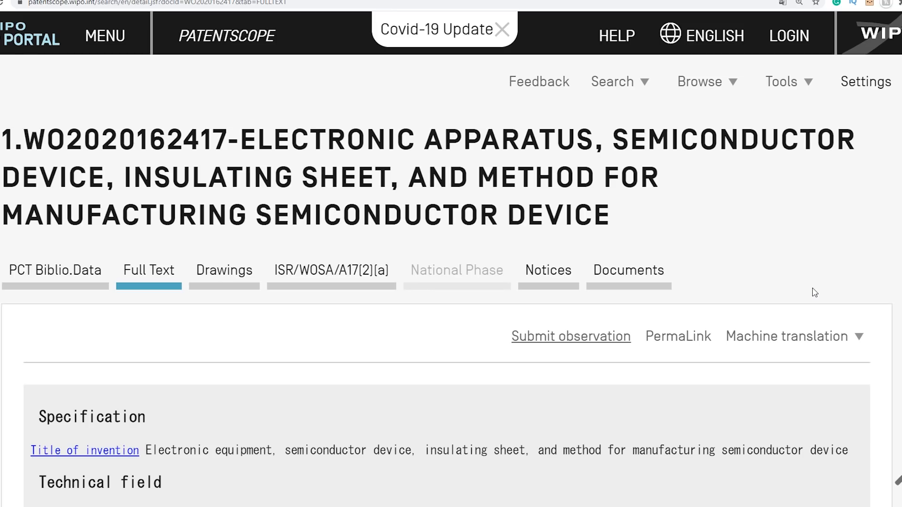
pyautogui.scroll(-3)
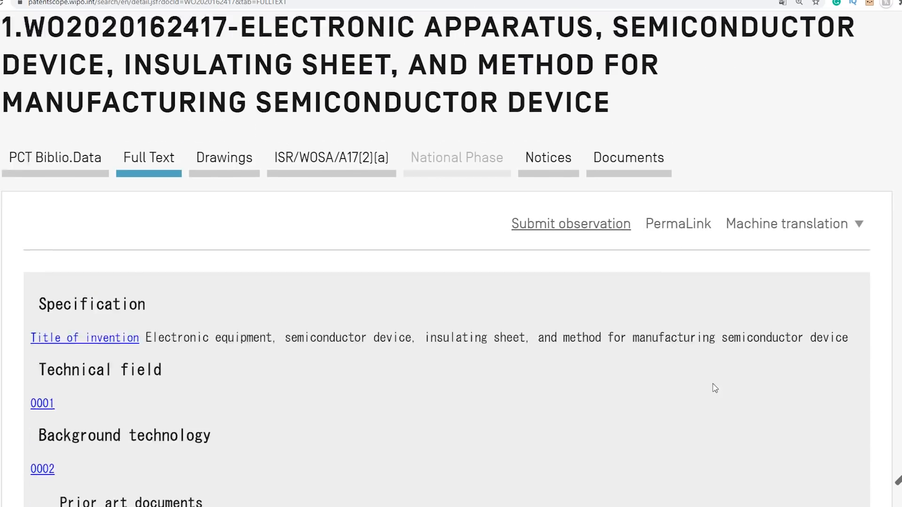
pyautogui.scroll(-3)
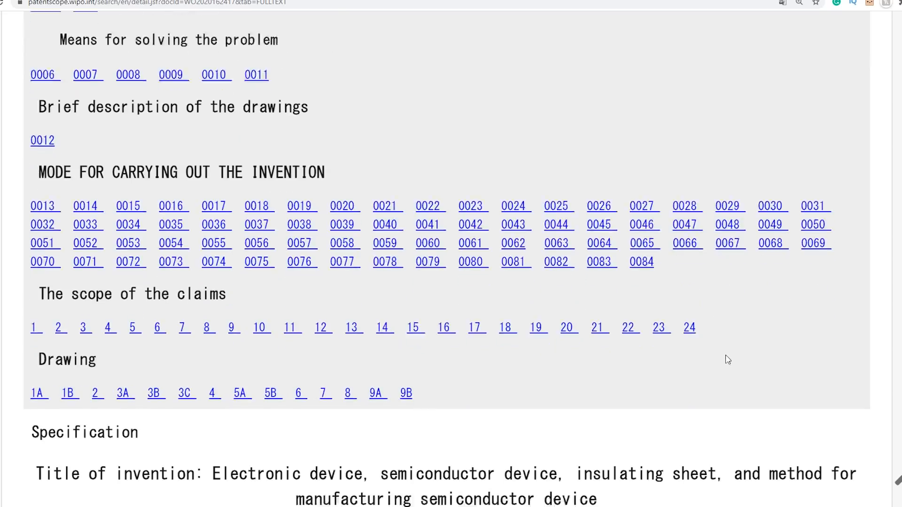
pyautogui.scroll(3)
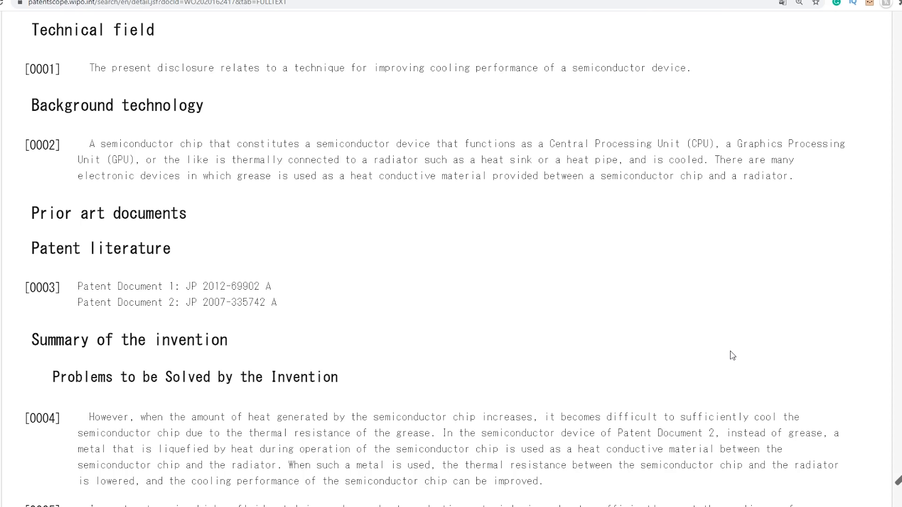
pyautogui.scroll(-3)
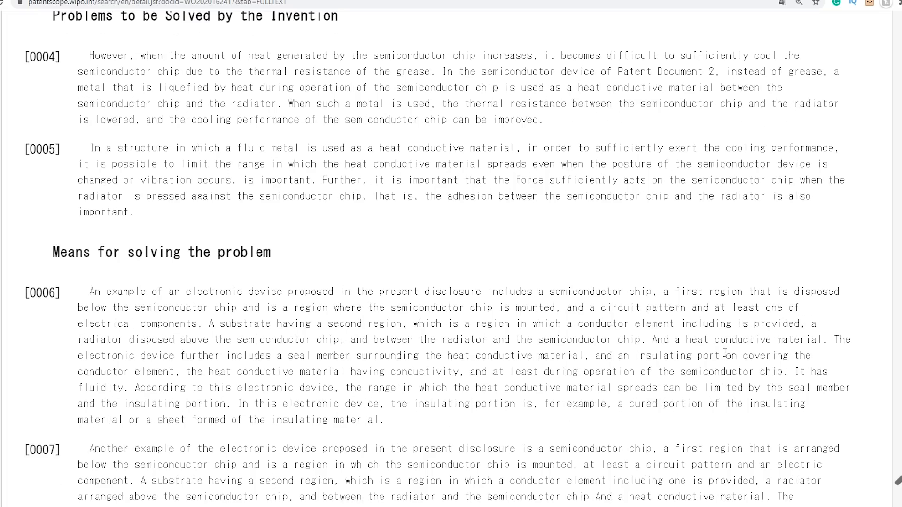
pyautogui.scroll(-3)
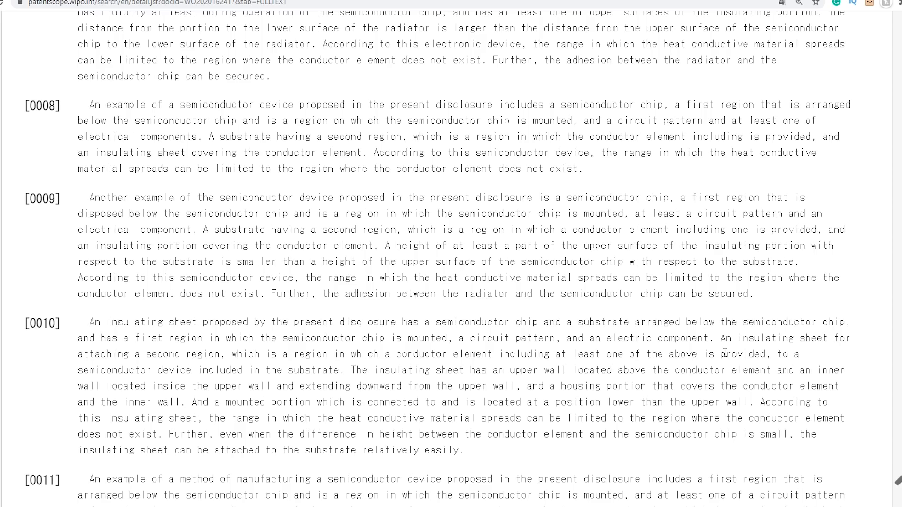
pyautogui.scroll(-3)
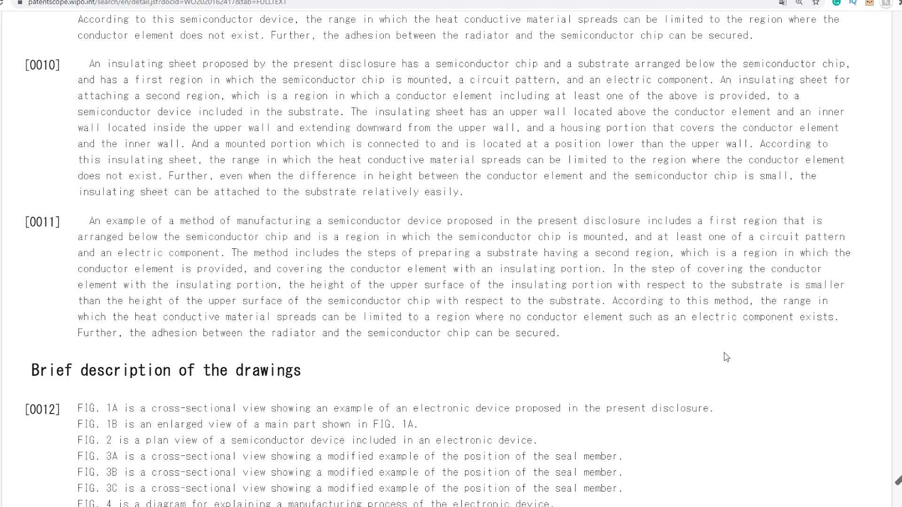
pyautogui.scroll(-3)
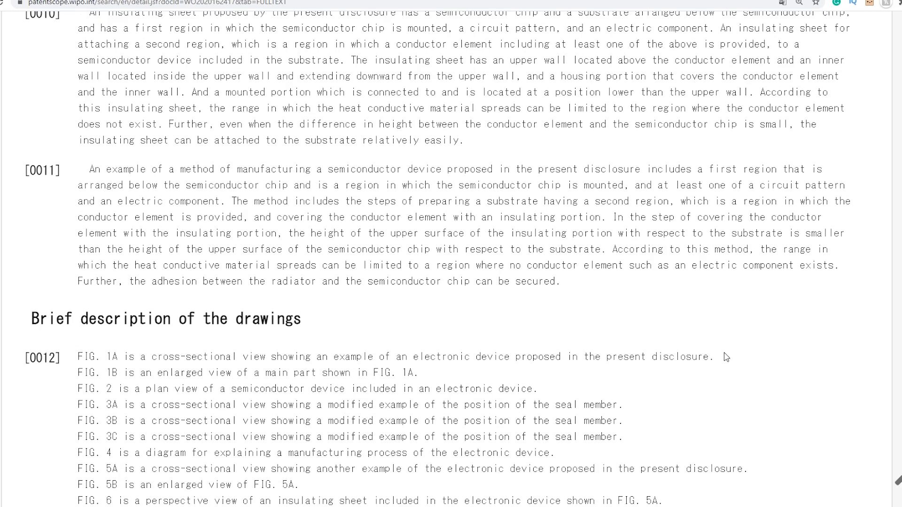
pyautogui.scroll(-3)
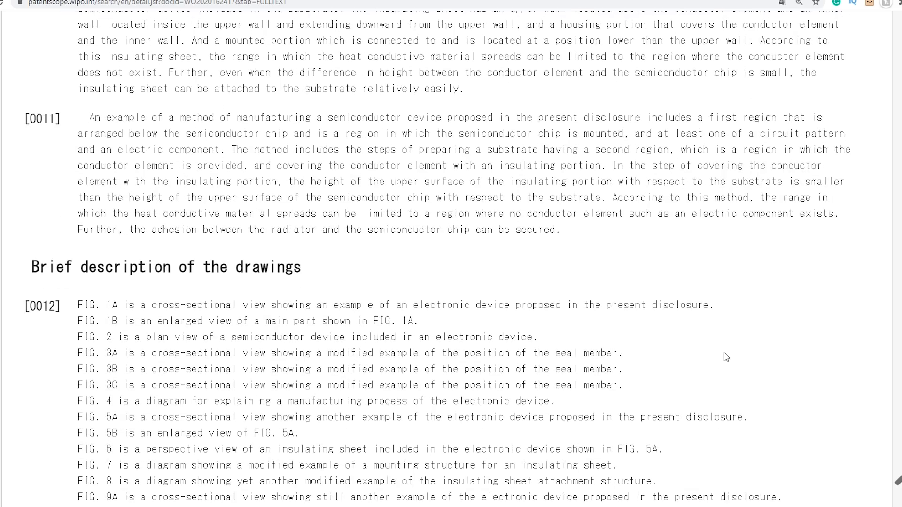
pyautogui.scroll(-3)
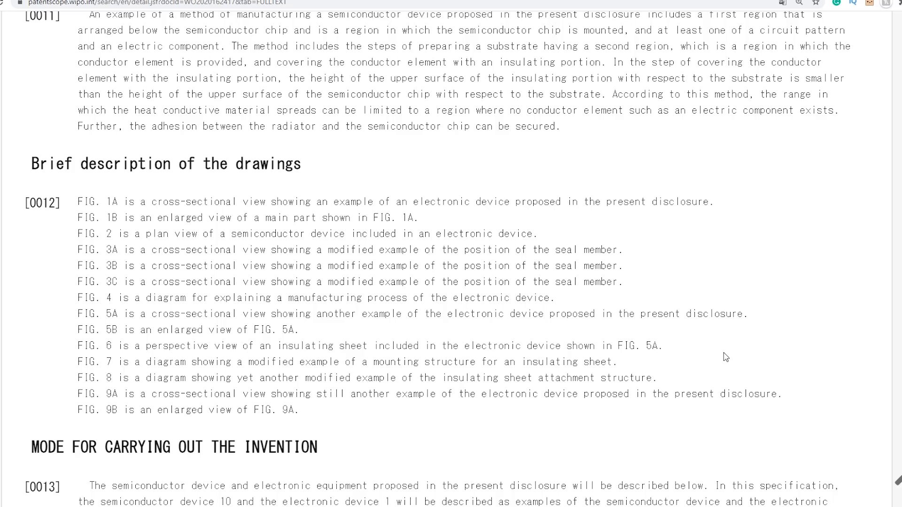
pyautogui.scroll(-3)
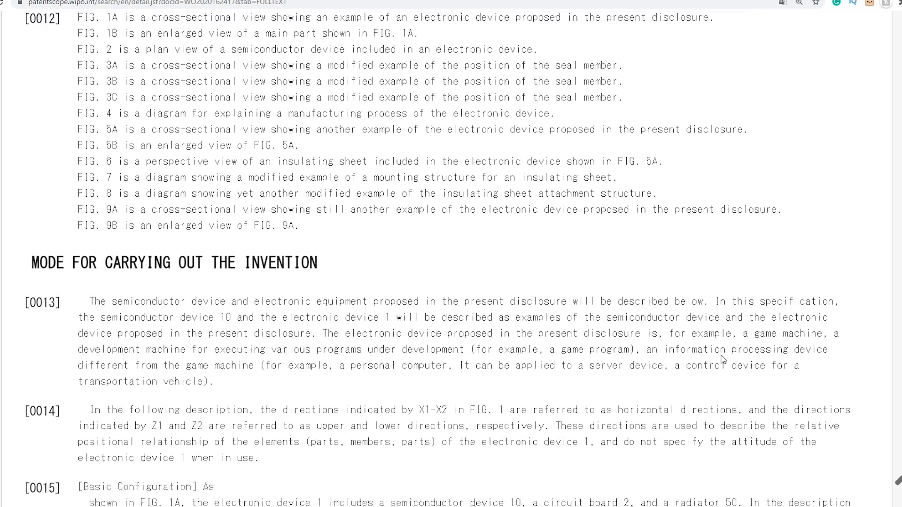
pyautogui.scroll(-3)
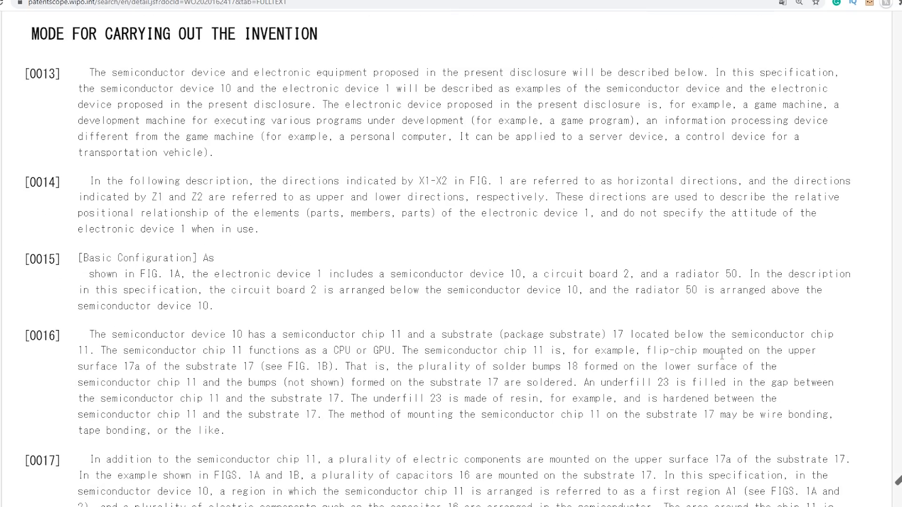
pyautogui.scroll(-3)
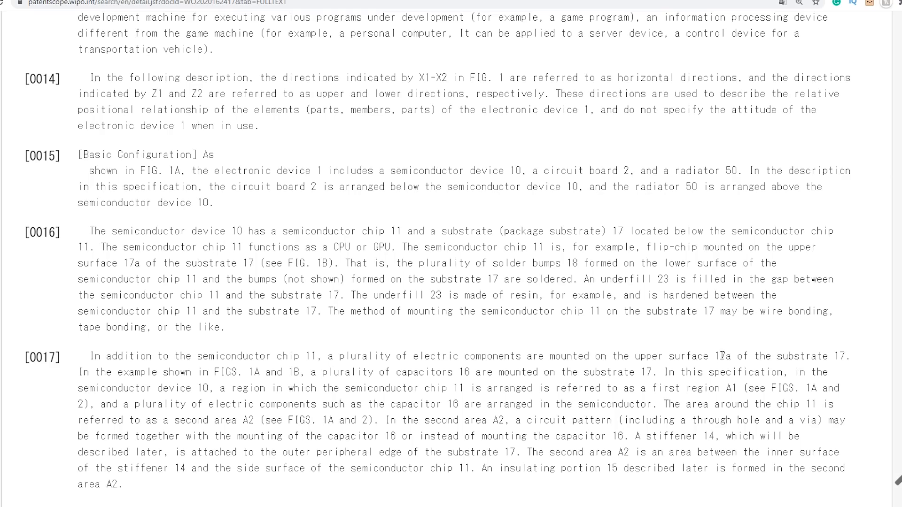
pyautogui.scroll(-3)
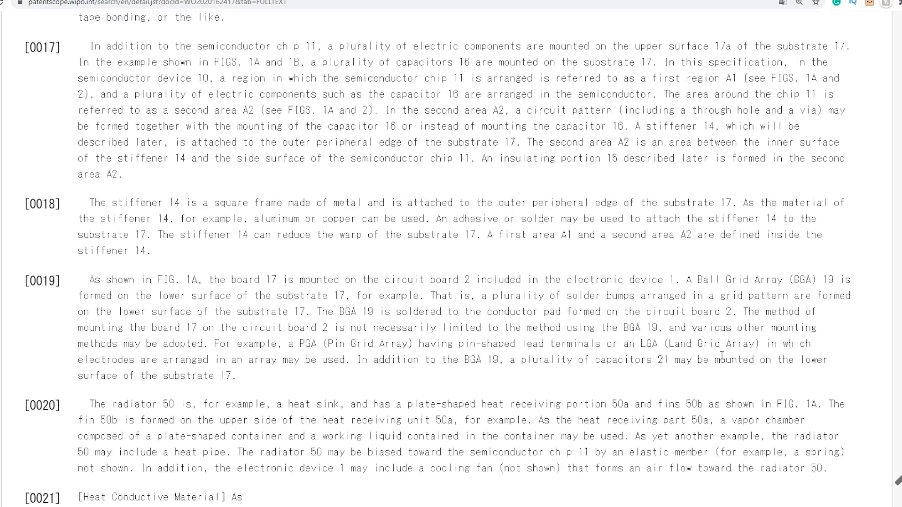
pyautogui.scroll(-3)
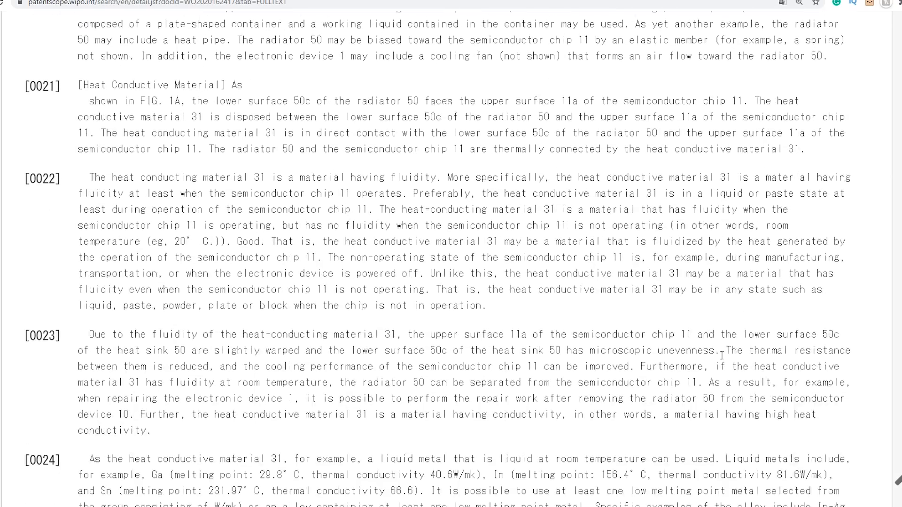
pyautogui.scroll(-3)
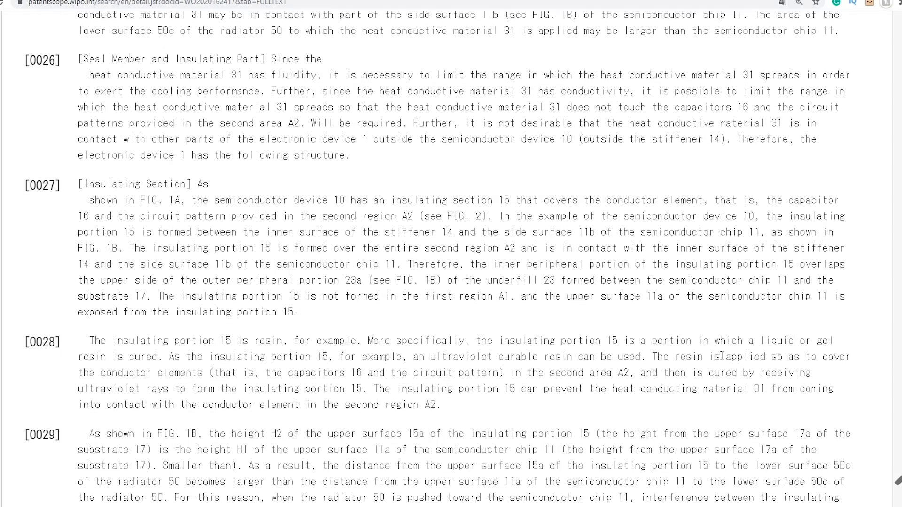
pyautogui.scroll(-3)
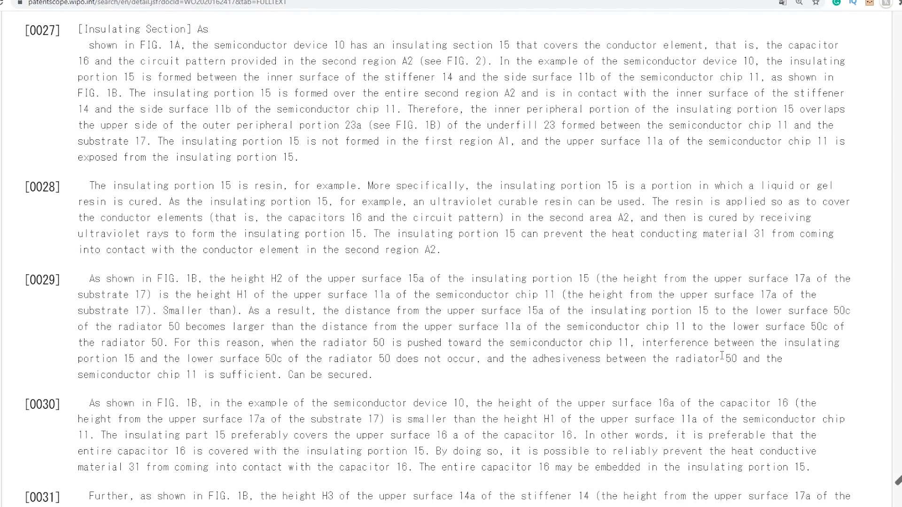
pyautogui.scroll(-3)
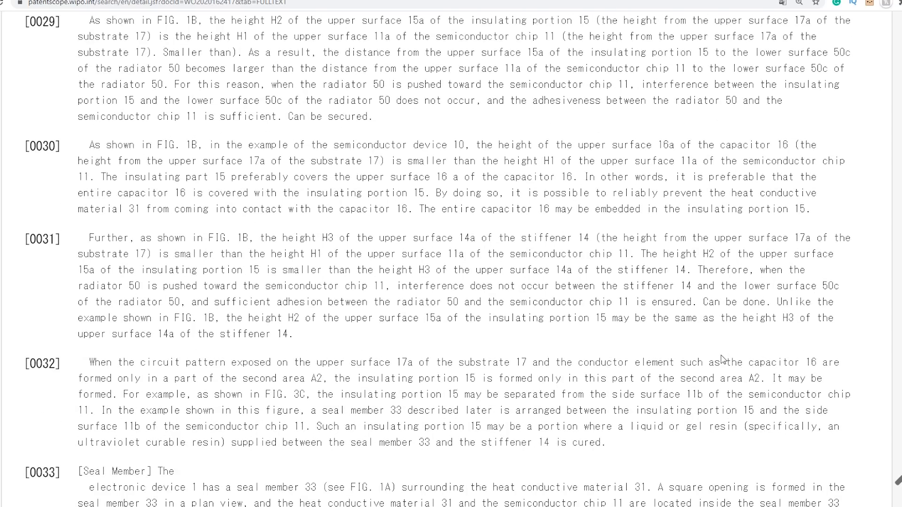
pyautogui.scroll(-3)
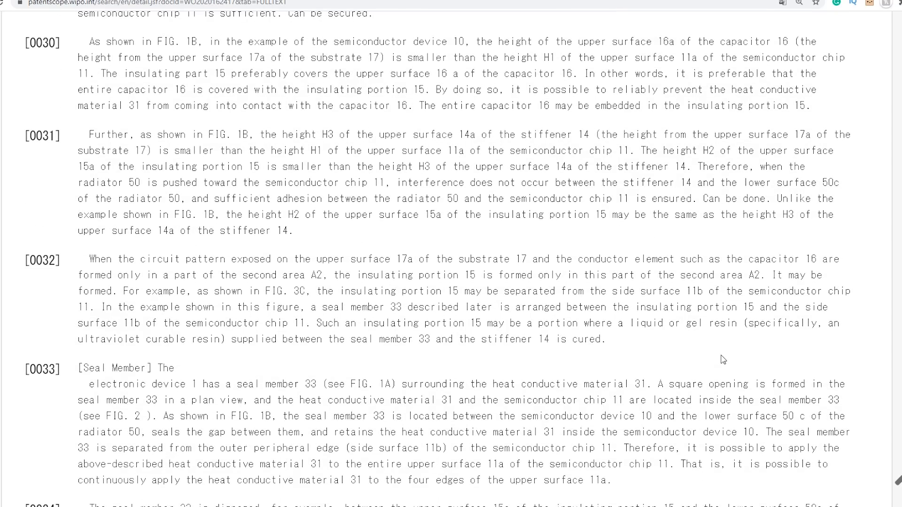
pyautogui.scroll(-3)
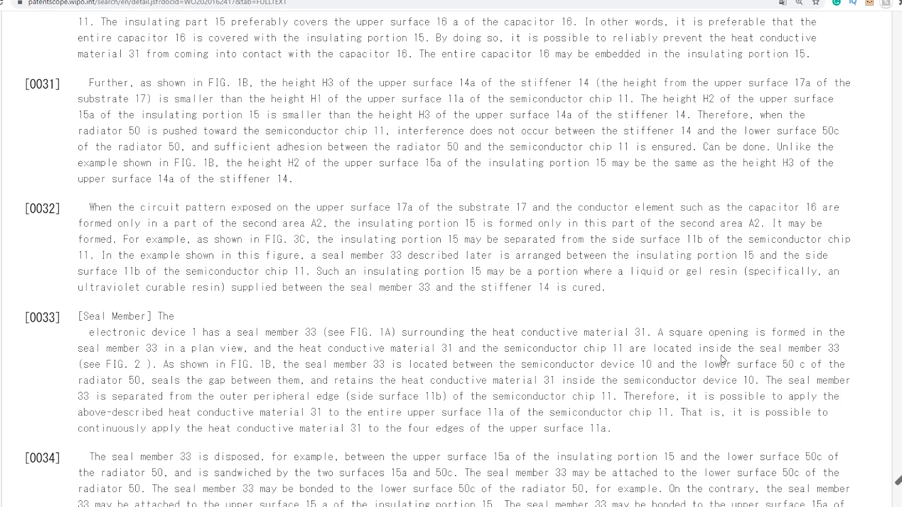
pyautogui.scroll(-3)
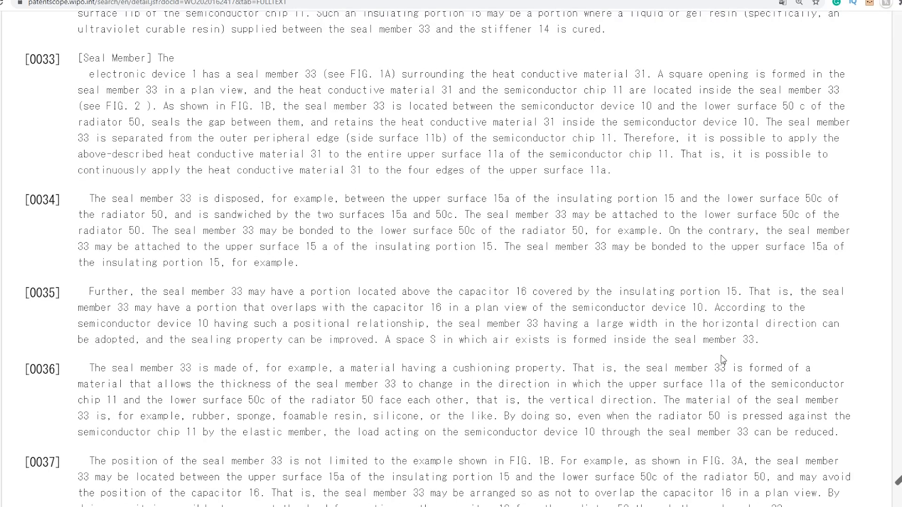
pyautogui.scroll(3)
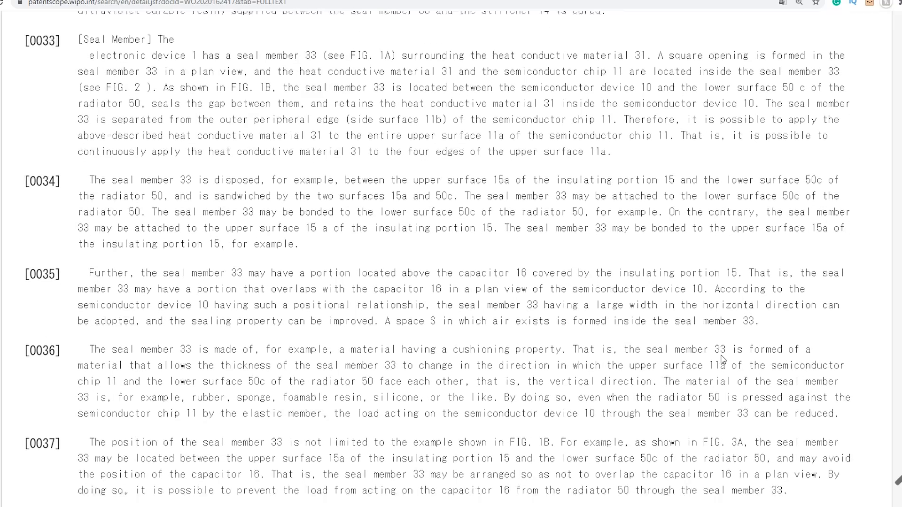
pyautogui.scroll(-3)
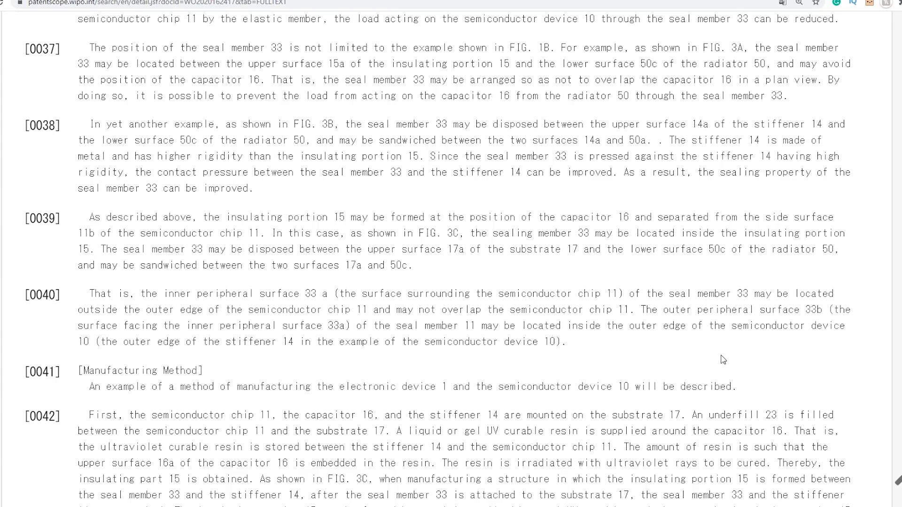
pyautogui.scroll(-3)
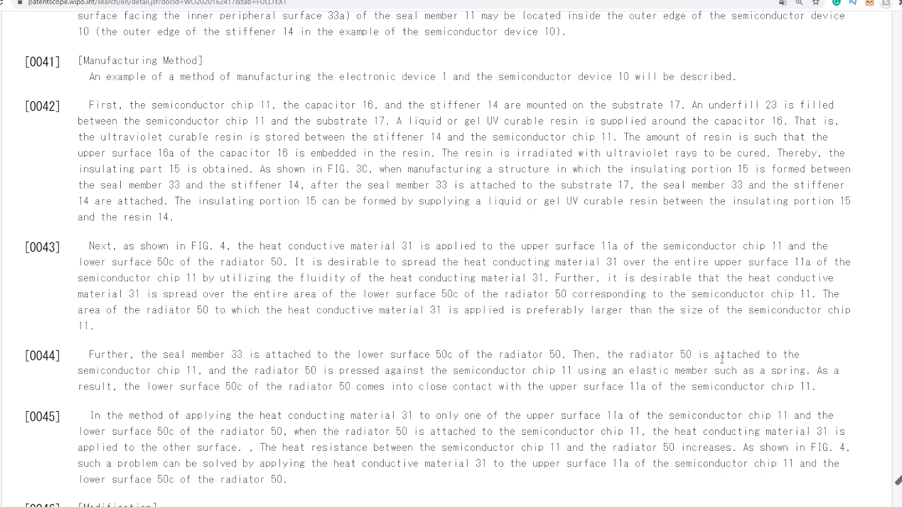
pyautogui.scroll(-3)
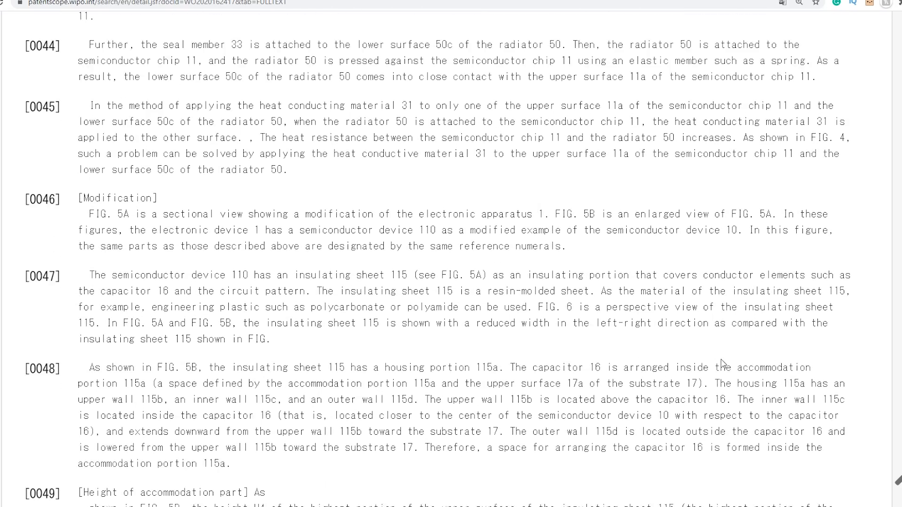
pyautogui.scroll(-3)
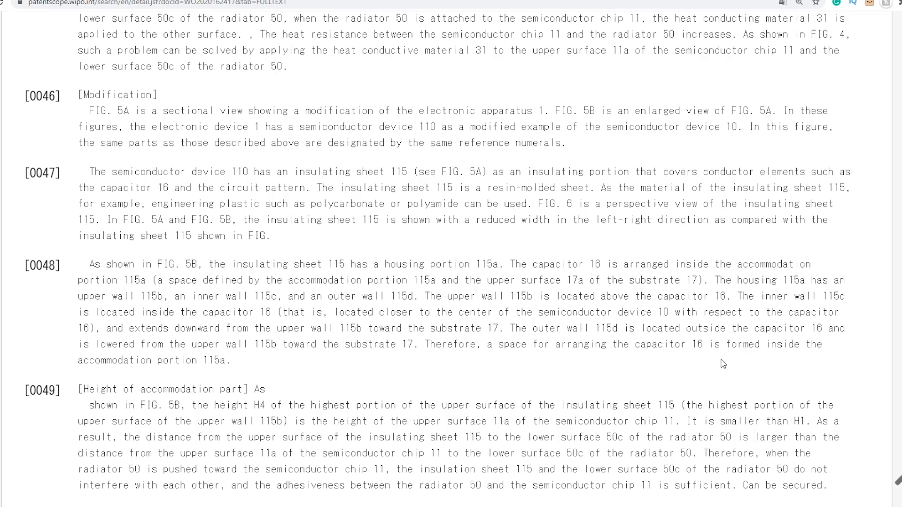
pyautogui.scroll(-3)
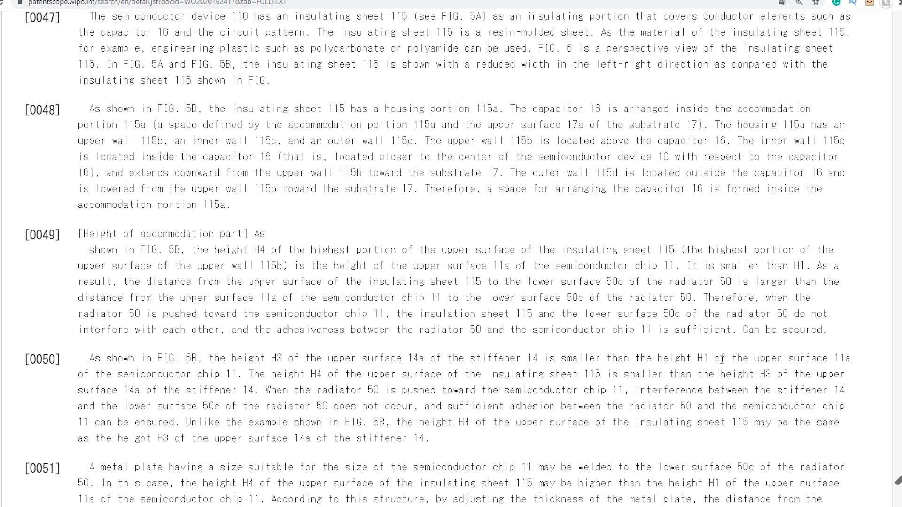
pyautogui.scroll(-3)
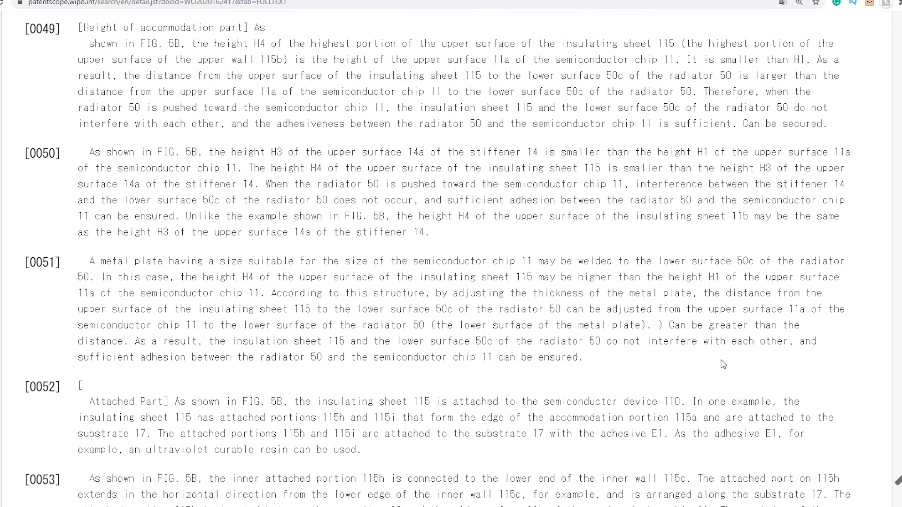
pyautogui.moveTo(645, 259)
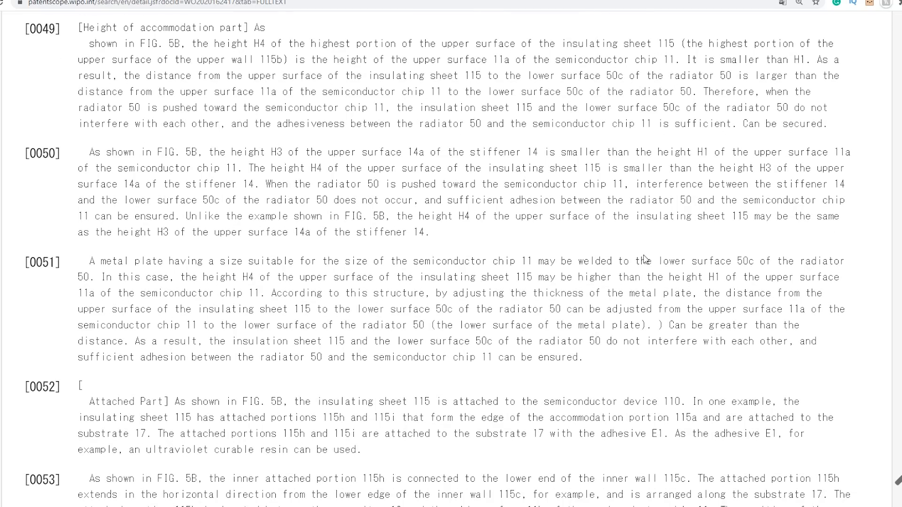
pyautogui.scroll(-3)
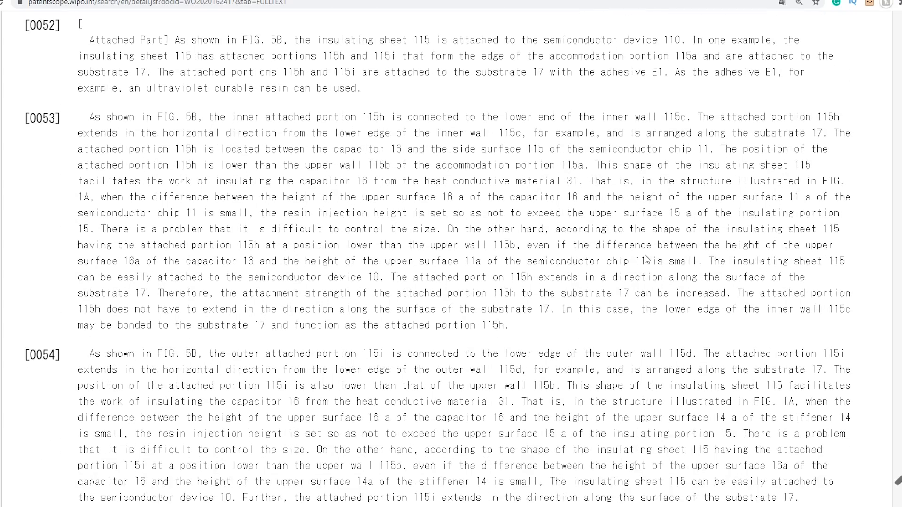
pyautogui.scroll(-3)
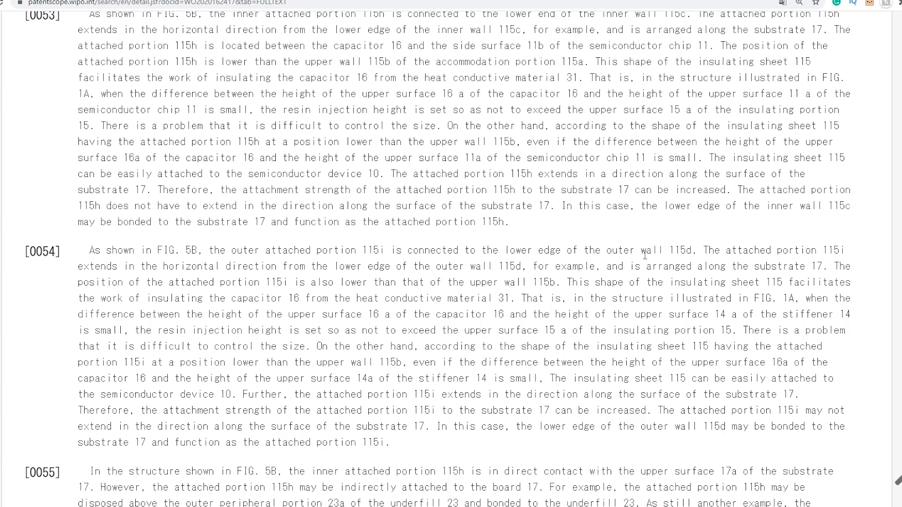
pyautogui.scroll(-3)
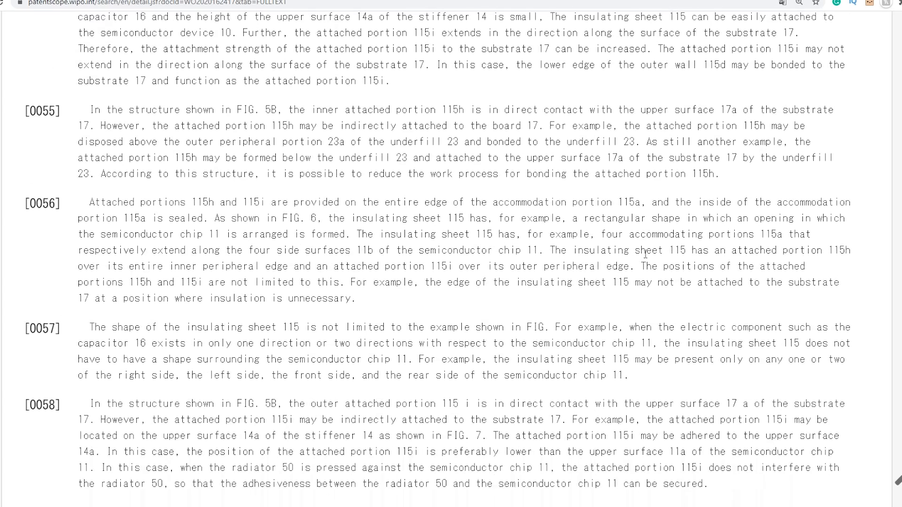
pyautogui.scroll(-3)
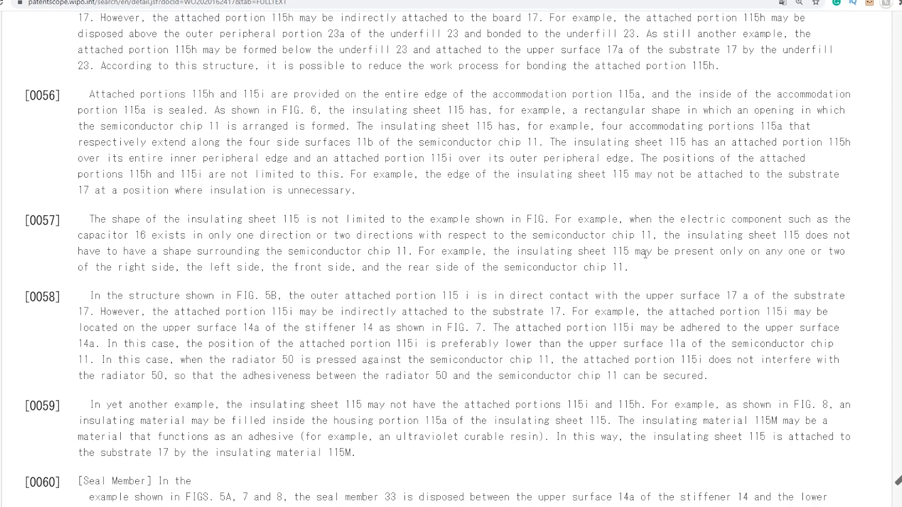
pyautogui.scroll(-3)
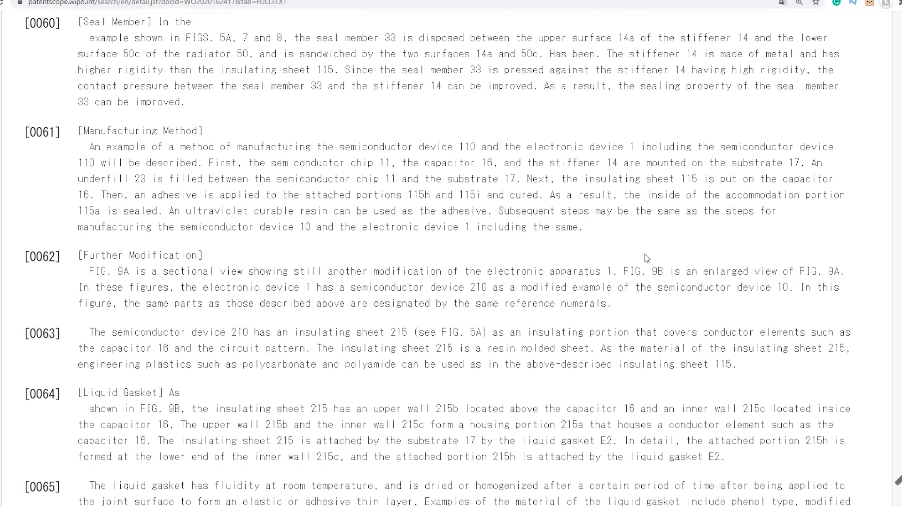
pyautogui.scroll(-3)
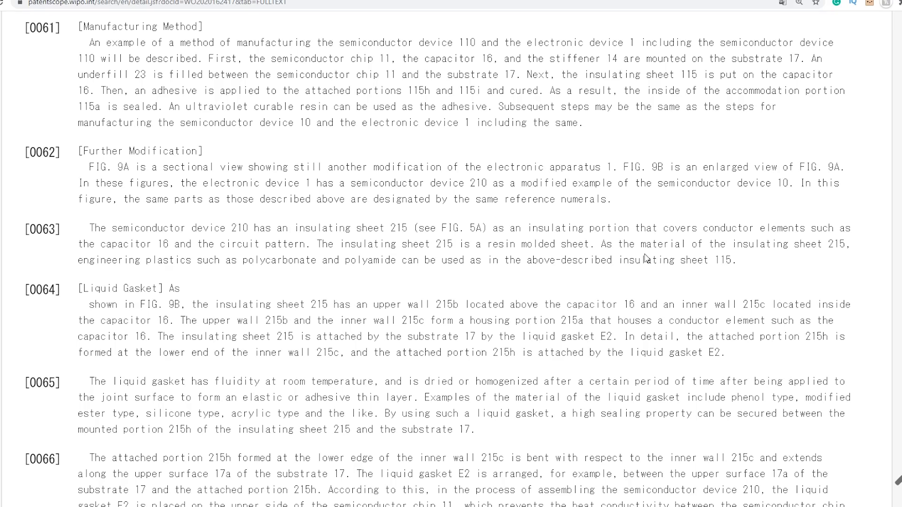
pyautogui.scroll(-3)
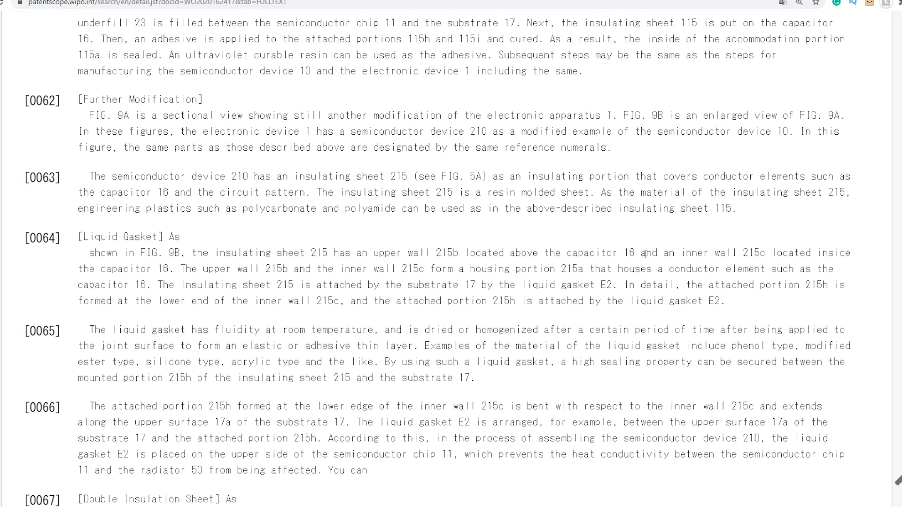
pyautogui.scroll(-3)
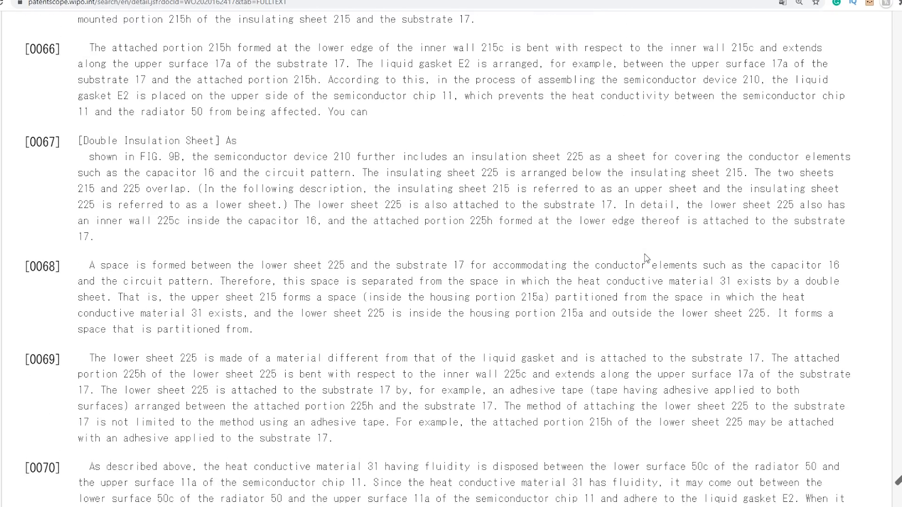
pyautogui.scroll(-3)
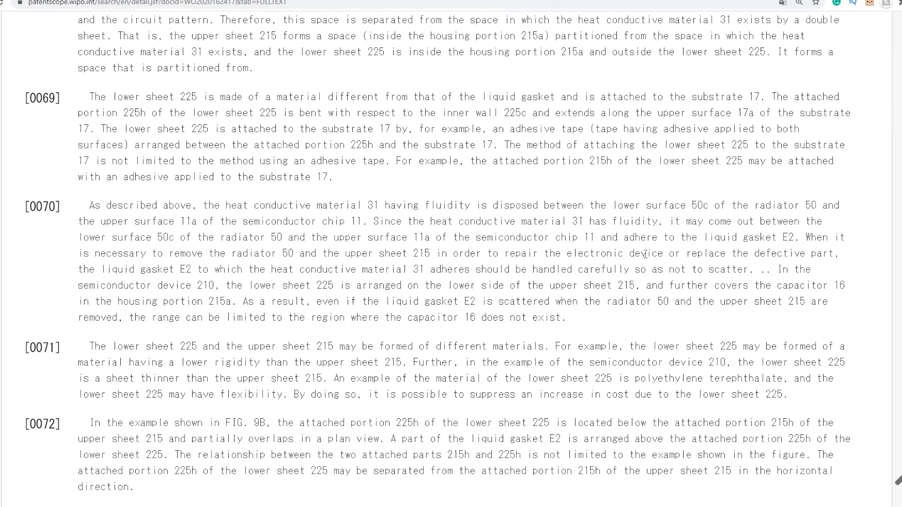
pyautogui.scroll(-3)
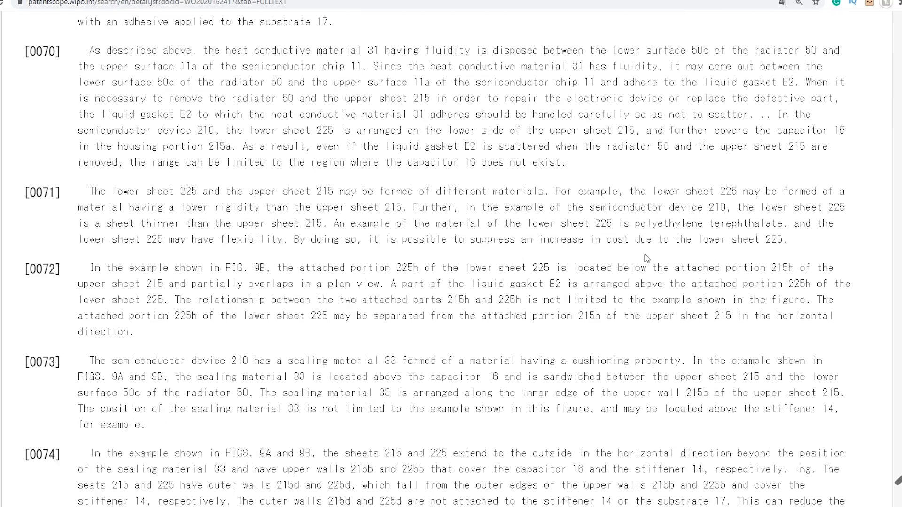
pyautogui.scroll(-3)
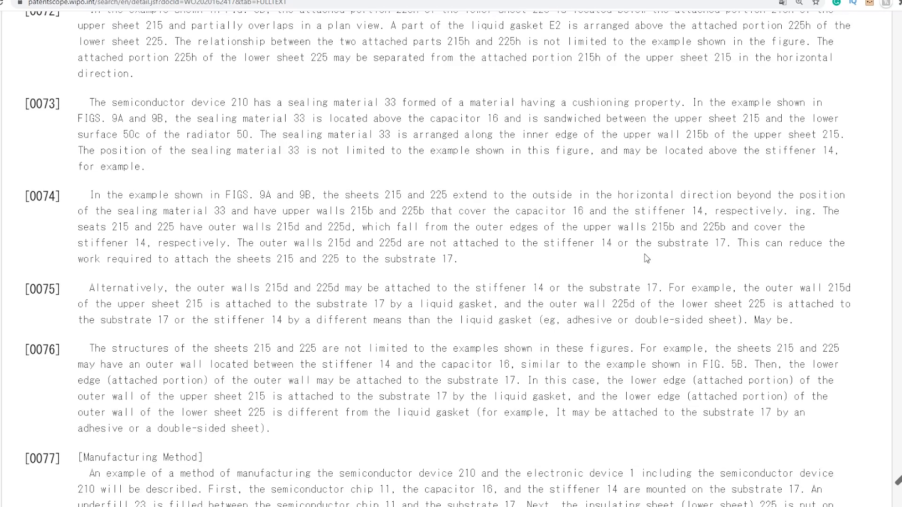
pyautogui.scroll(-3)
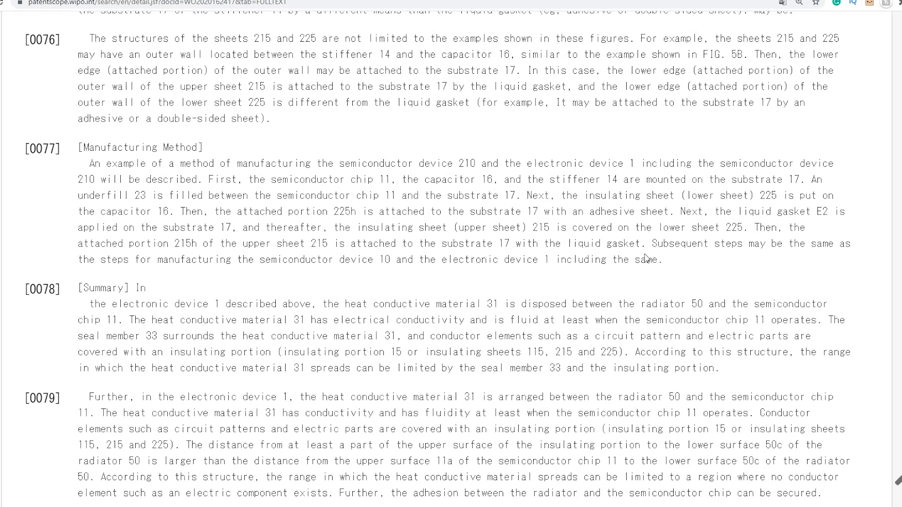
pyautogui.scroll(-3)
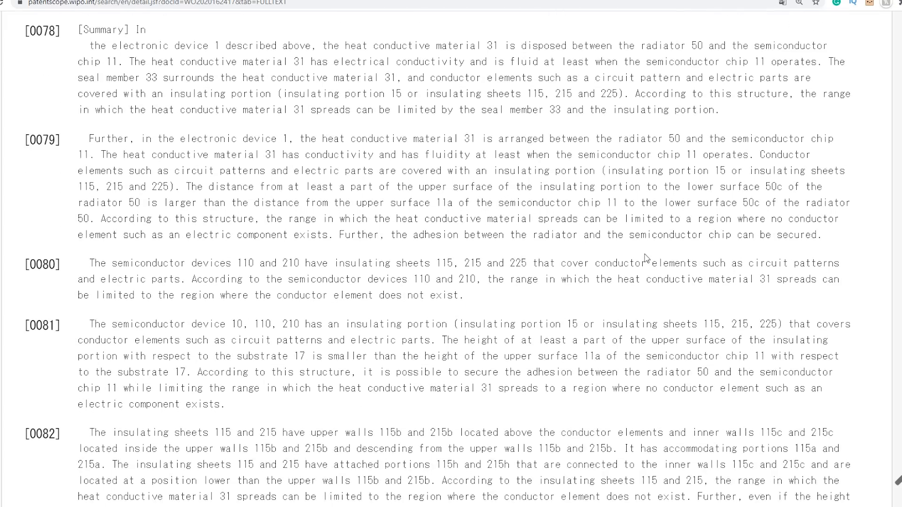
pyautogui.scroll(-3)
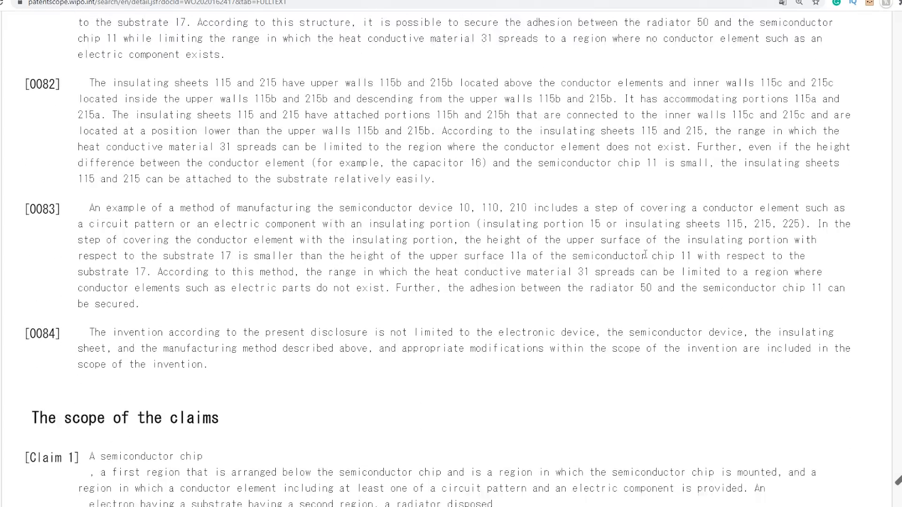
pyautogui.scroll(-3)
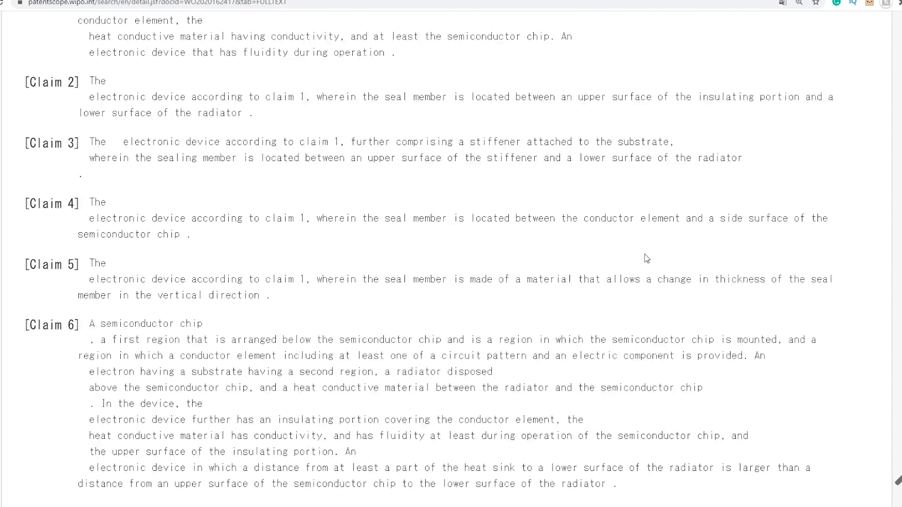
pyautogui.scroll(-3)
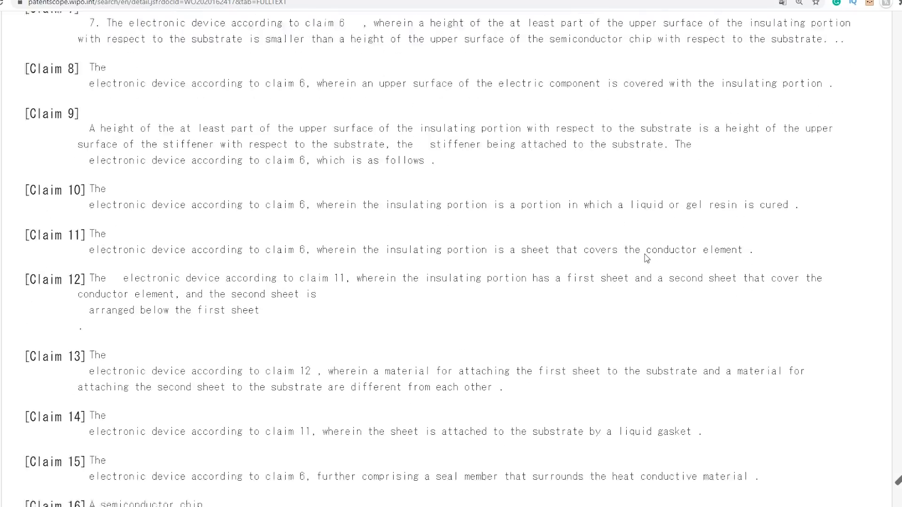
pyautogui.scroll(-3)
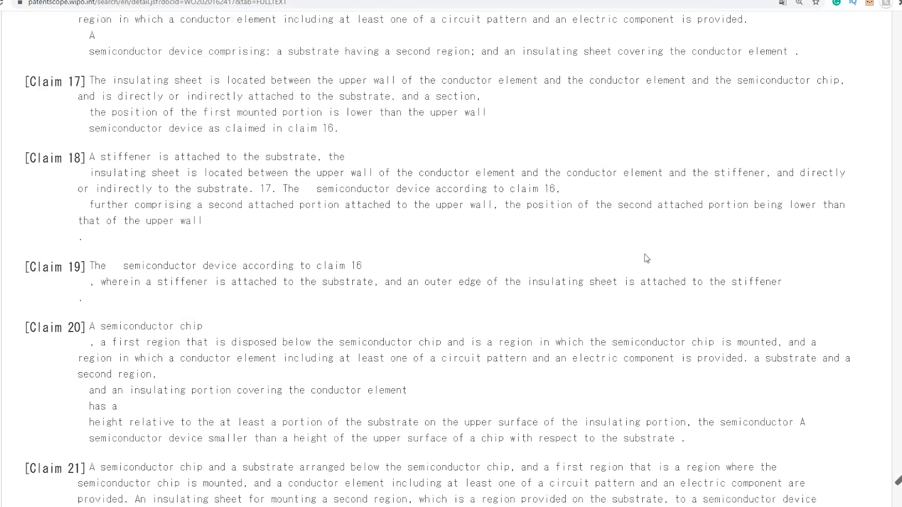
pyautogui.scroll(-3)
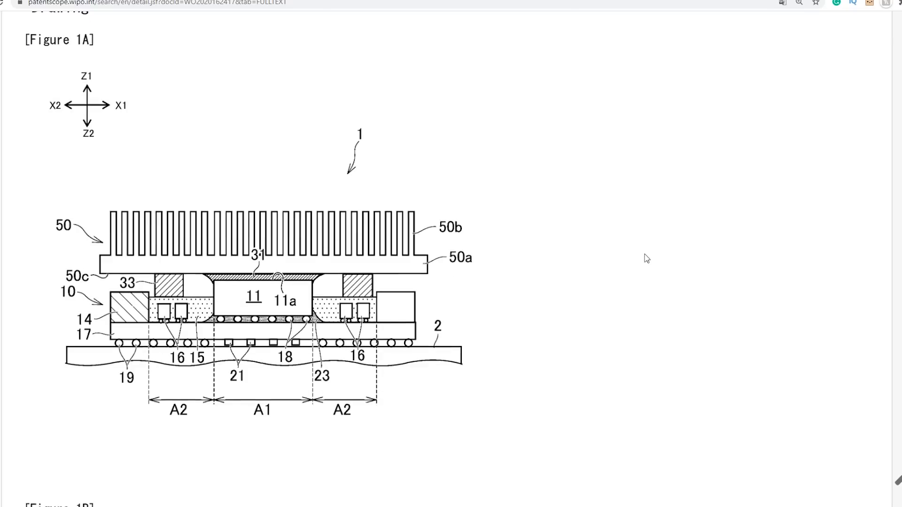
pyautogui.scroll(-3)
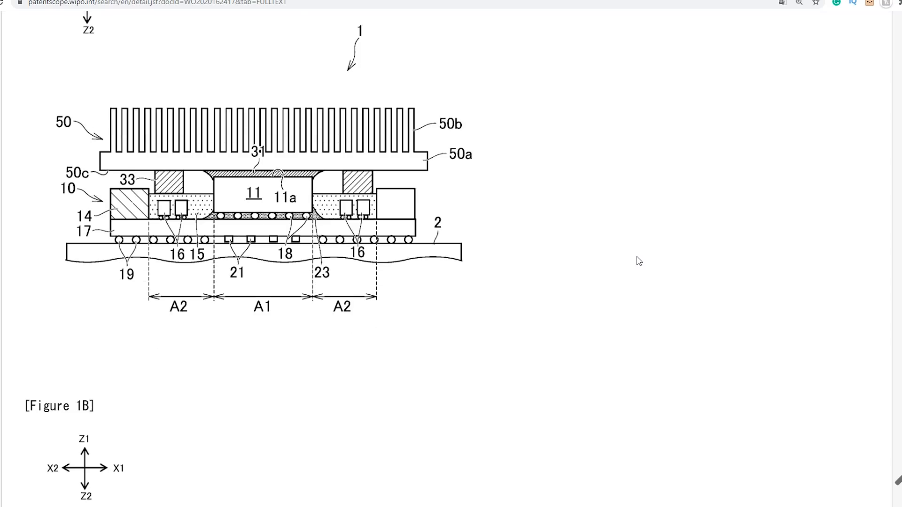
pyautogui.scroll(-3)
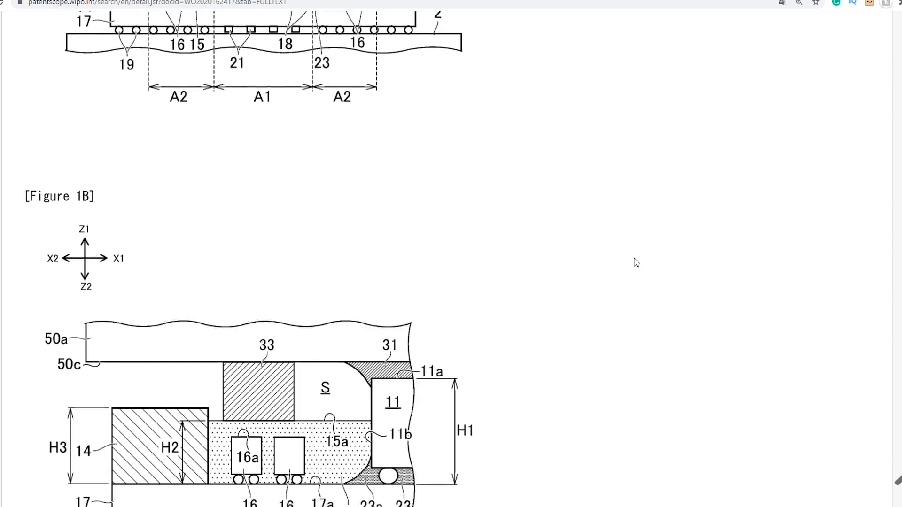
pyautogui.scroll(-3)
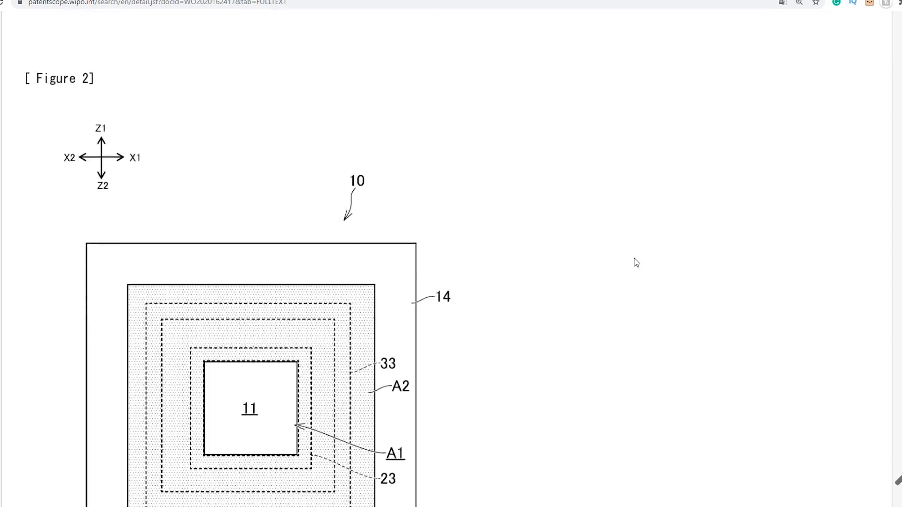
pyautogui.scroll(-3)
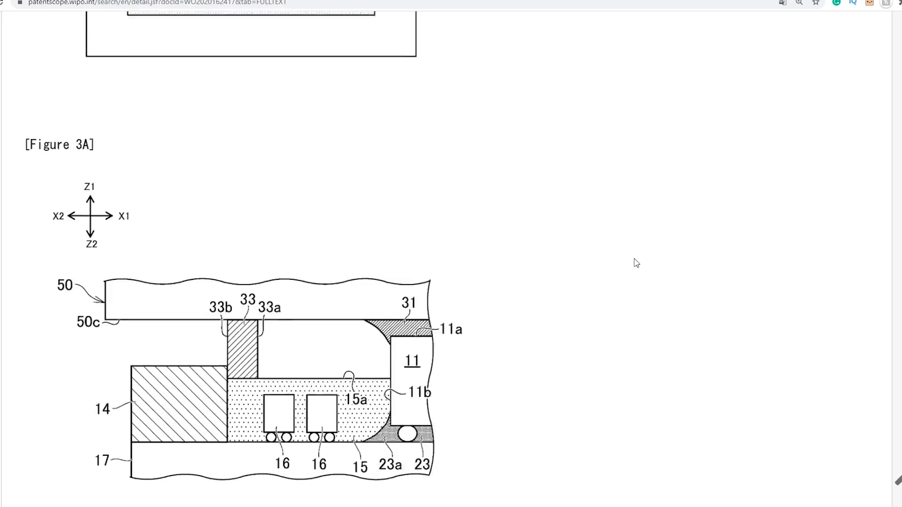
pyautogui.scroll(-3)
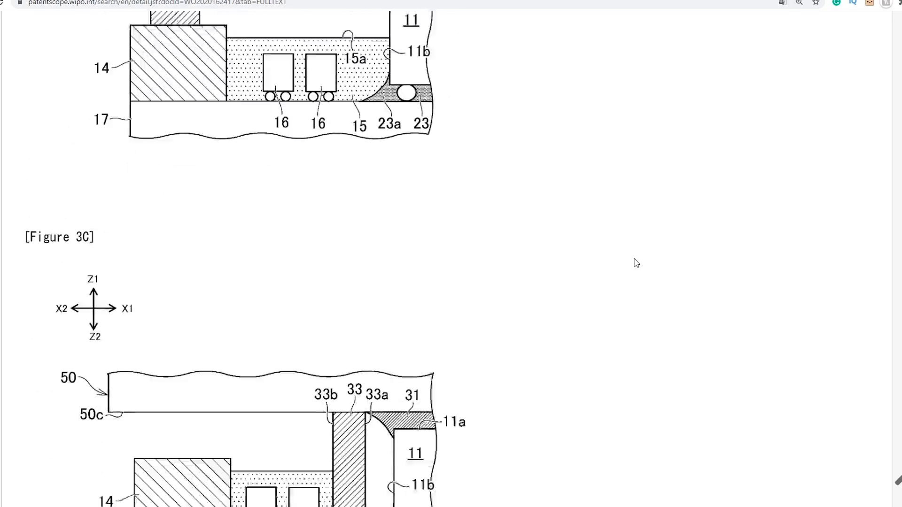
pyautogui.scroll(-3)
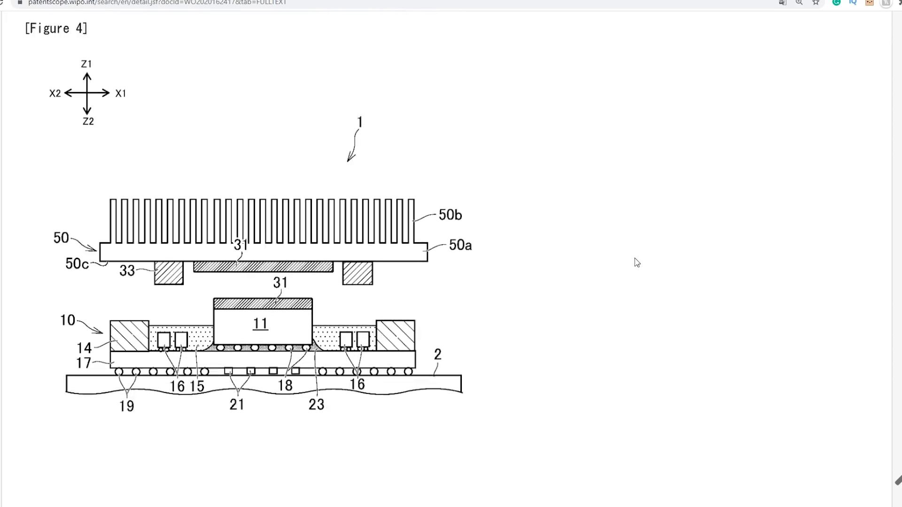
pyautogui.scroll(-3)
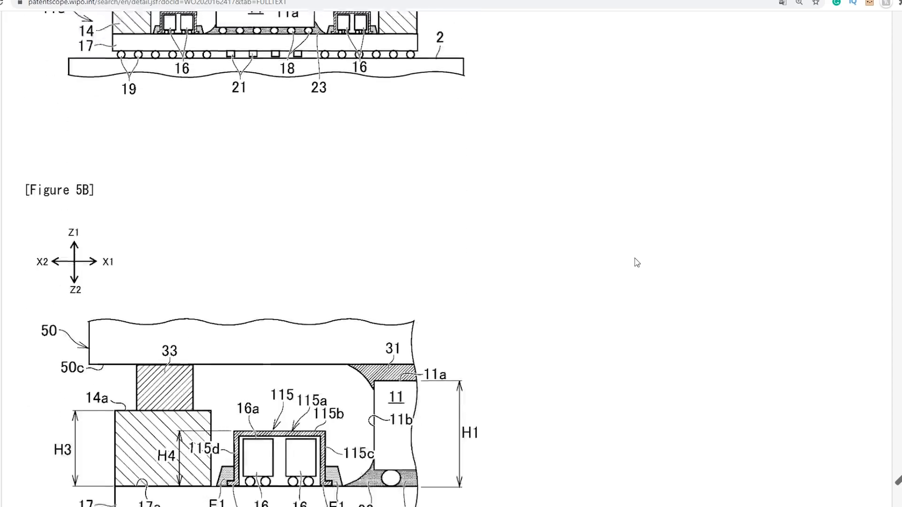
pyautogui.scroll(-3)
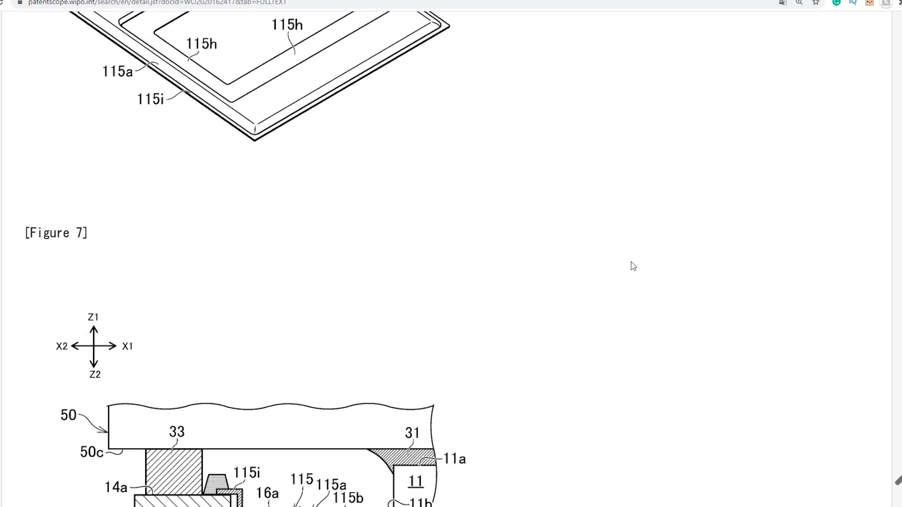
pyautogui.scroll(-3)
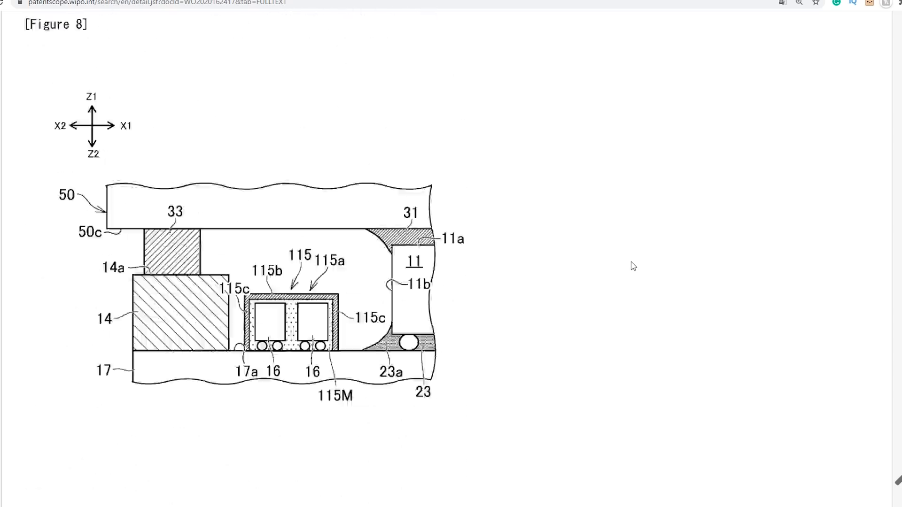
pyautogui.scroll(-3)
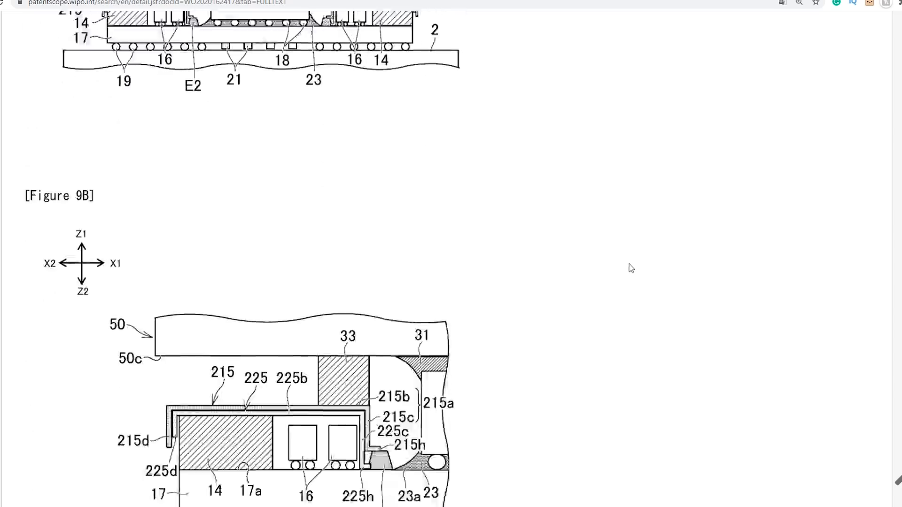
pyautogui.scroll(-3)
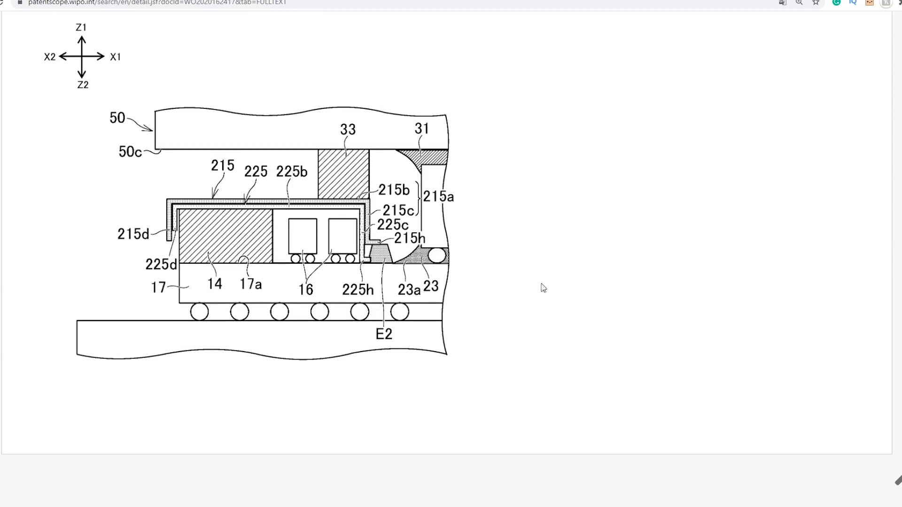
pyautogui.moveTo(565, 295)
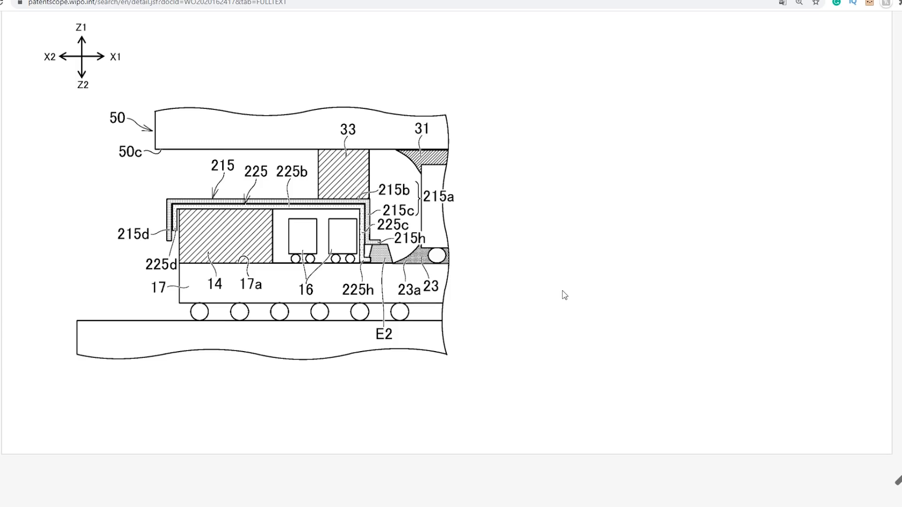
pyautogui.moveTo(541, 278)
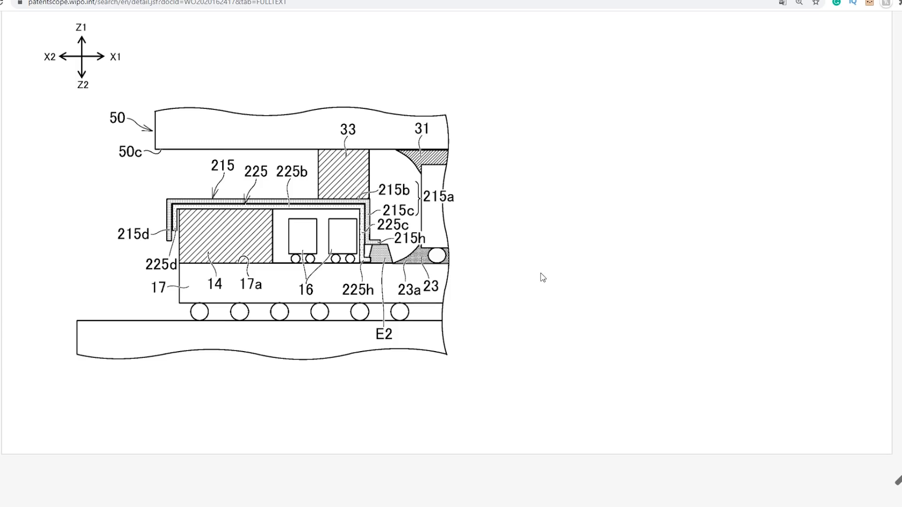
pyautogui.moveTo(501, 347)
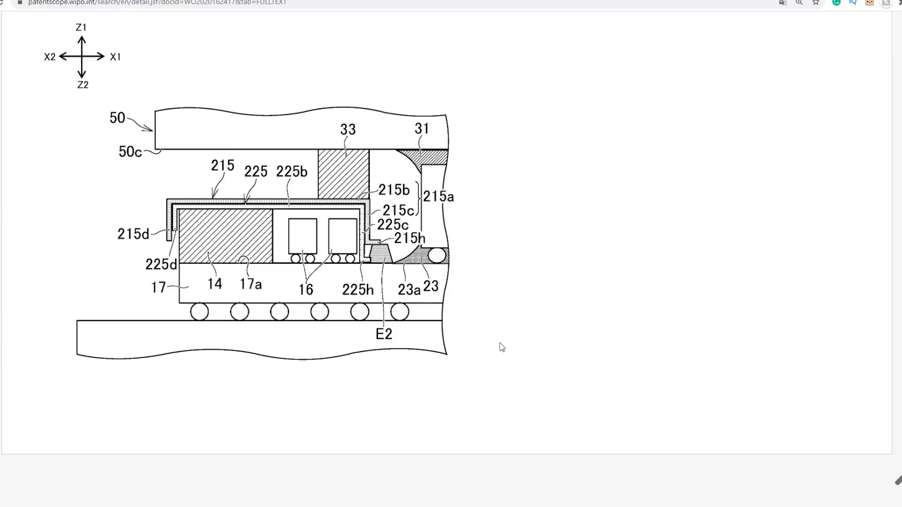